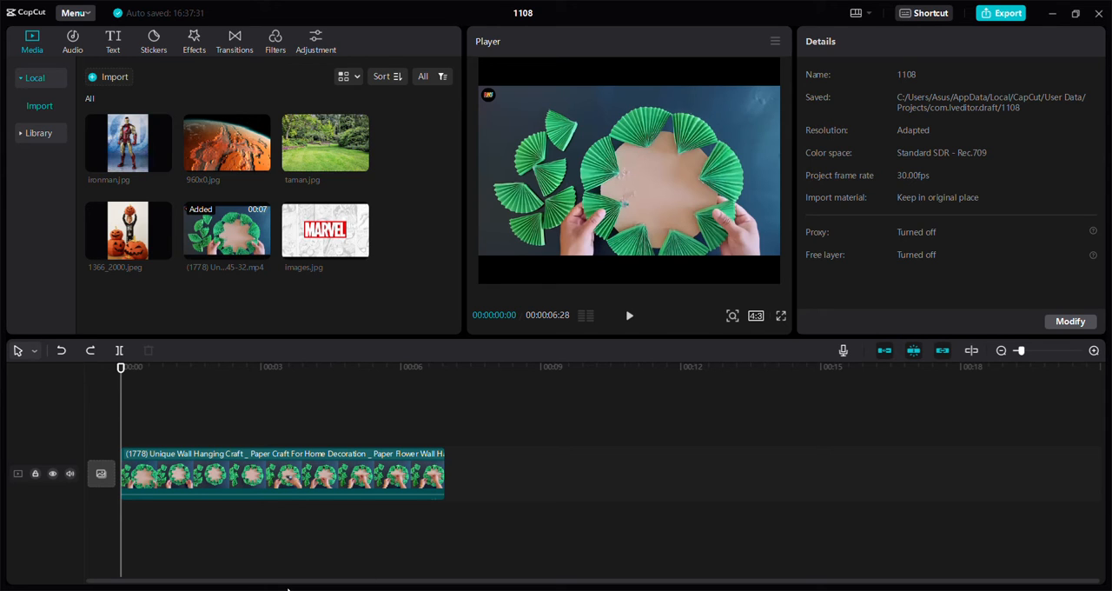
pyautogui.moveTo(299, 523)
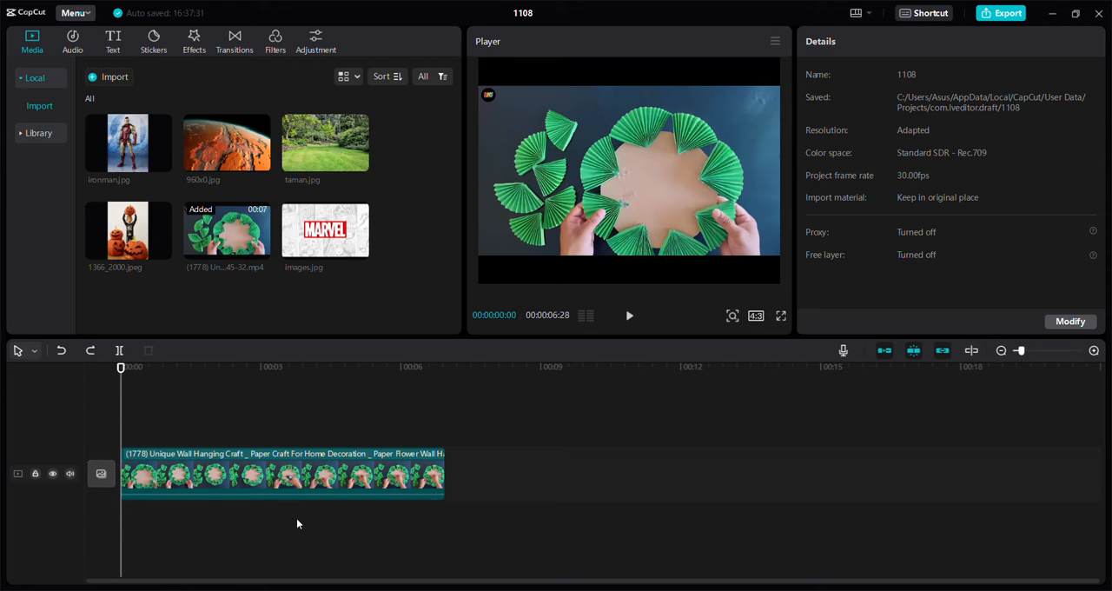
pyautogui.moveTo(311, 511)
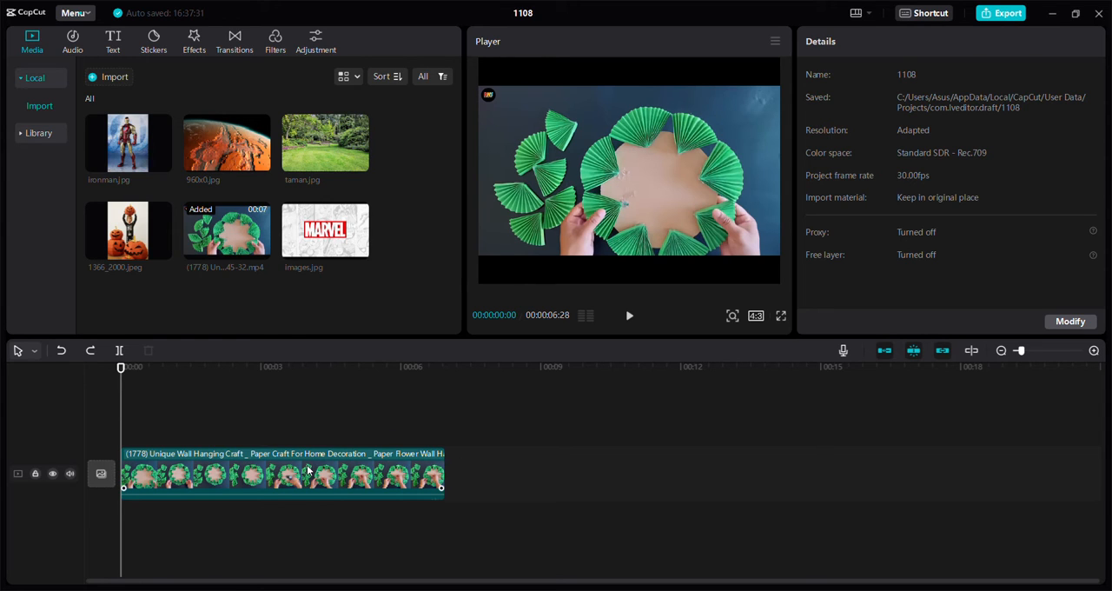
# Select the paper craft clip on the timeline to reach its editing settings.
pyautogui.click(282, 472)
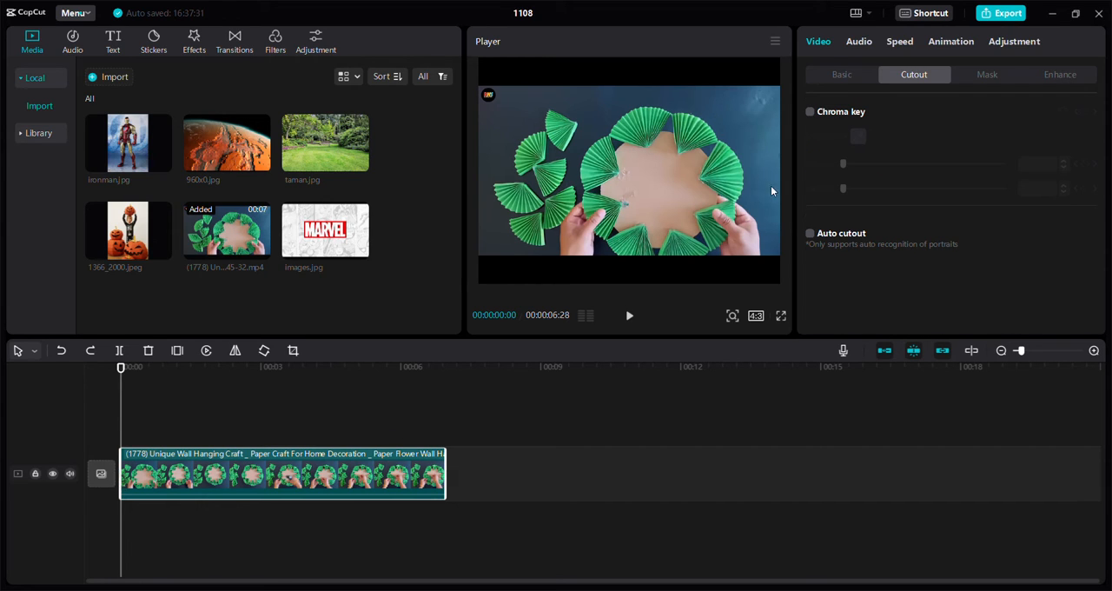
pyautogui.moveTo(834, 66)
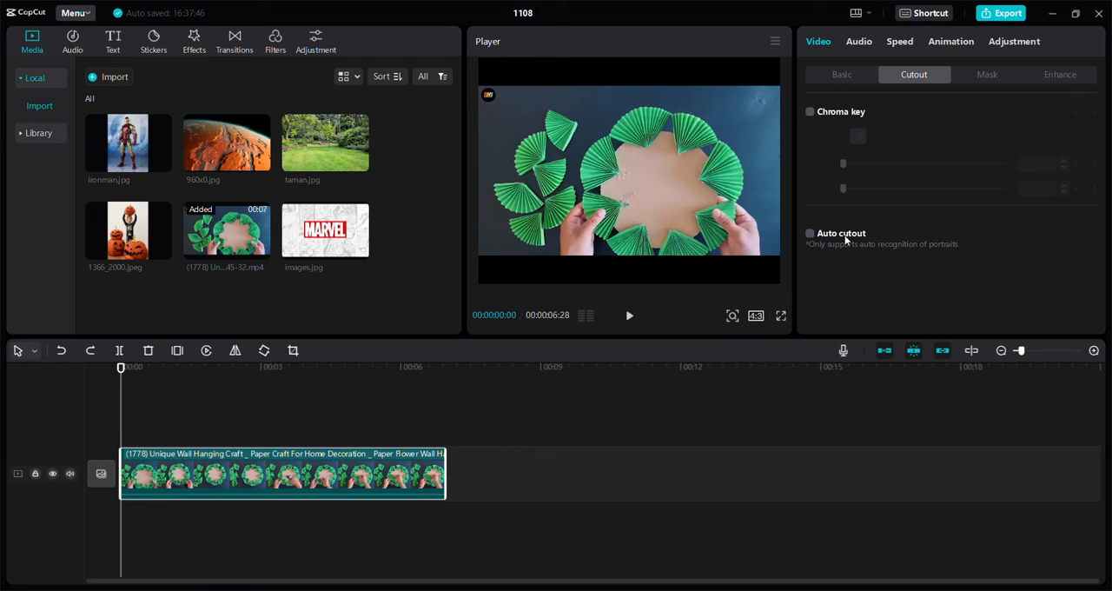
pyautogui.moveTo(843, 243)
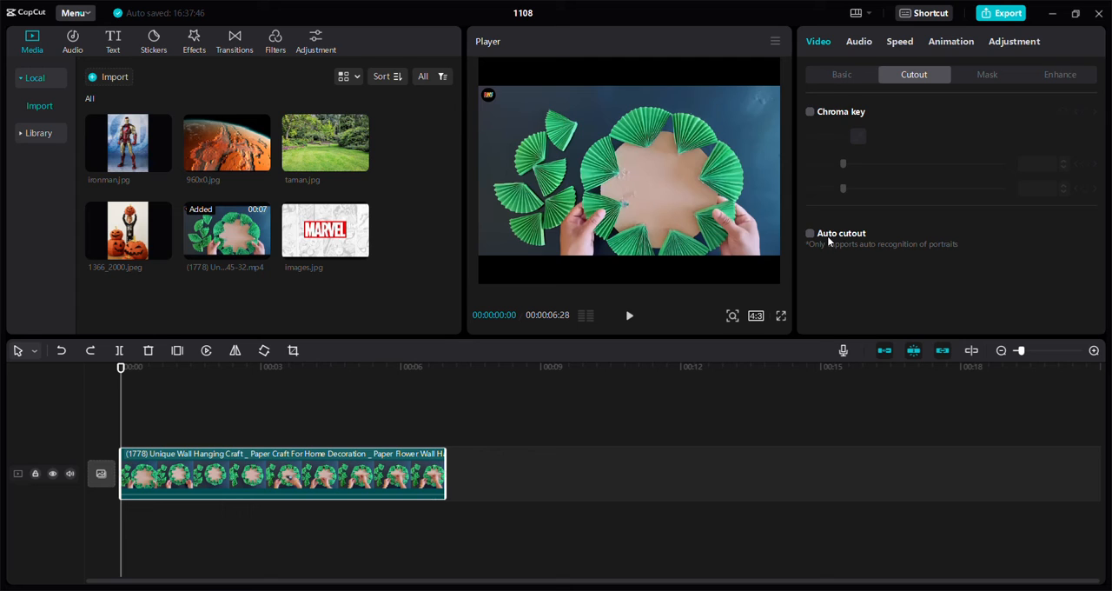
pyautogui.moveTo(834, 271)
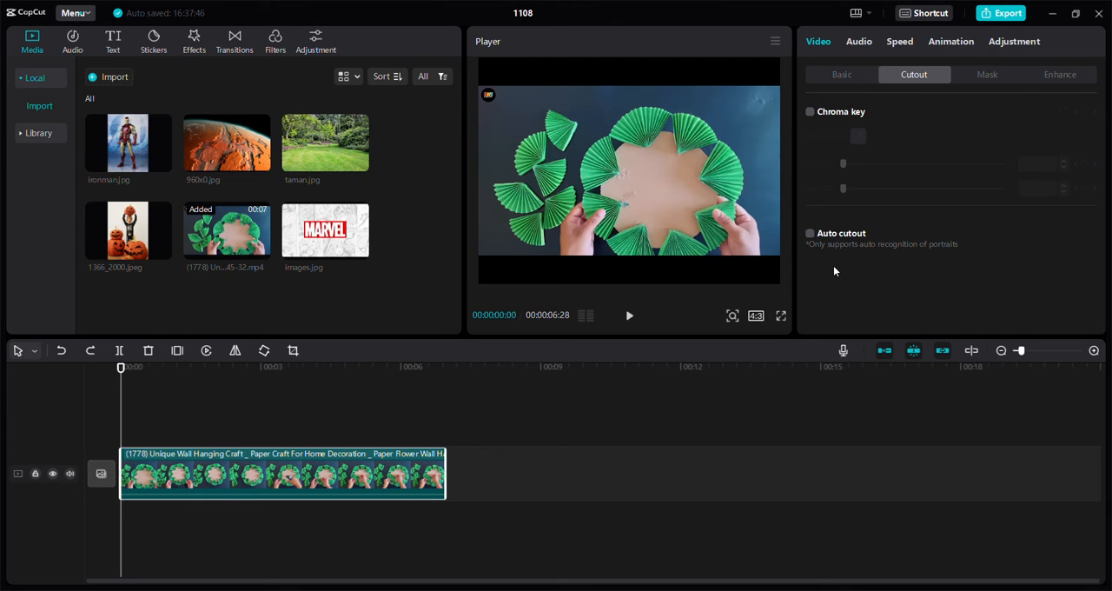
# Enable Auto cutout on the clip and scrub the playhead to check the removed background.
pyautogui.click(810, 233)
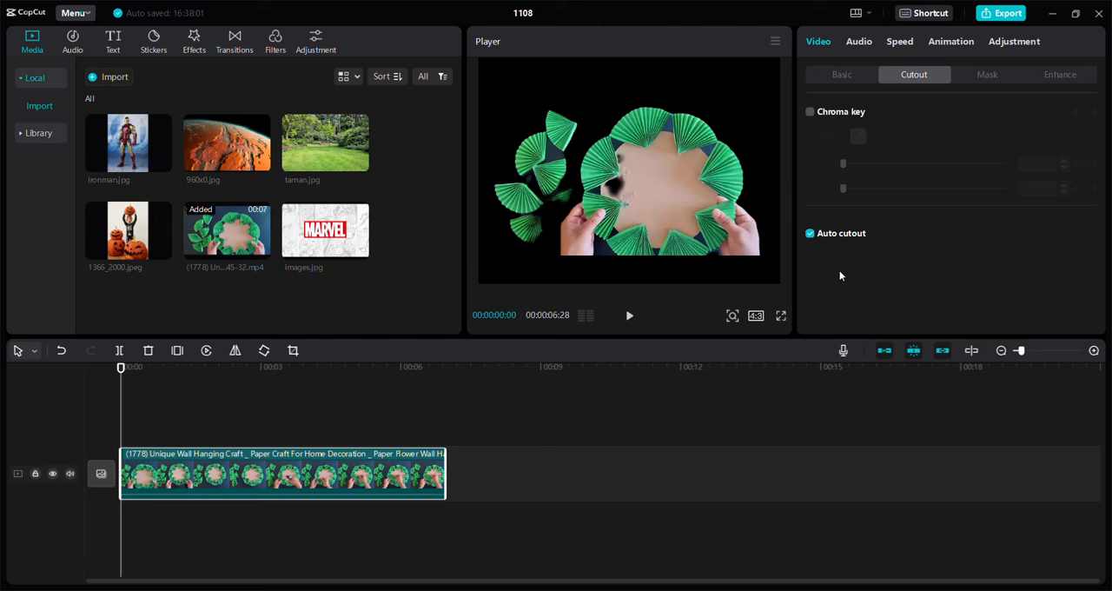
pyautogui.moveTo(549, 309)
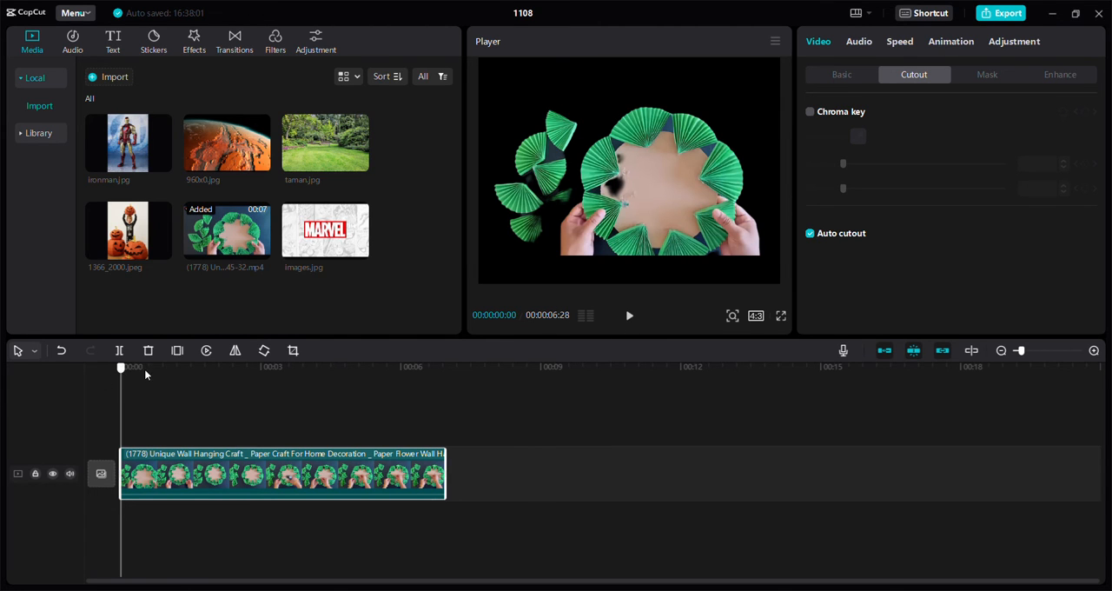
pyautogui.moveTo(121, 367); pyautogui.dragTo(146, 367)
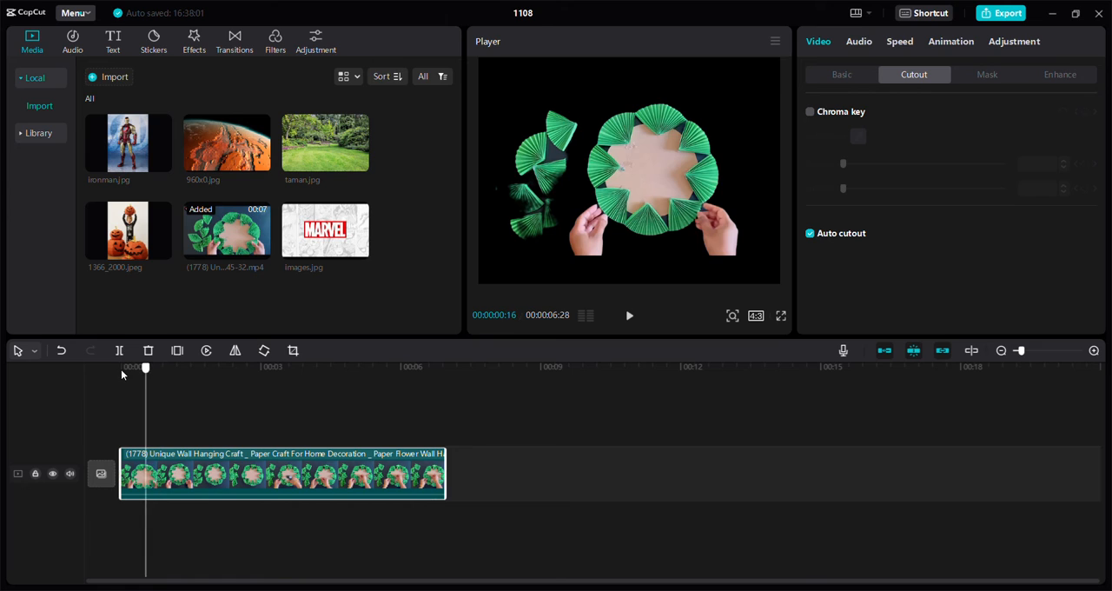
pyautogui.moveTo(146, 366); pyautogui.dragTo(121, 367)
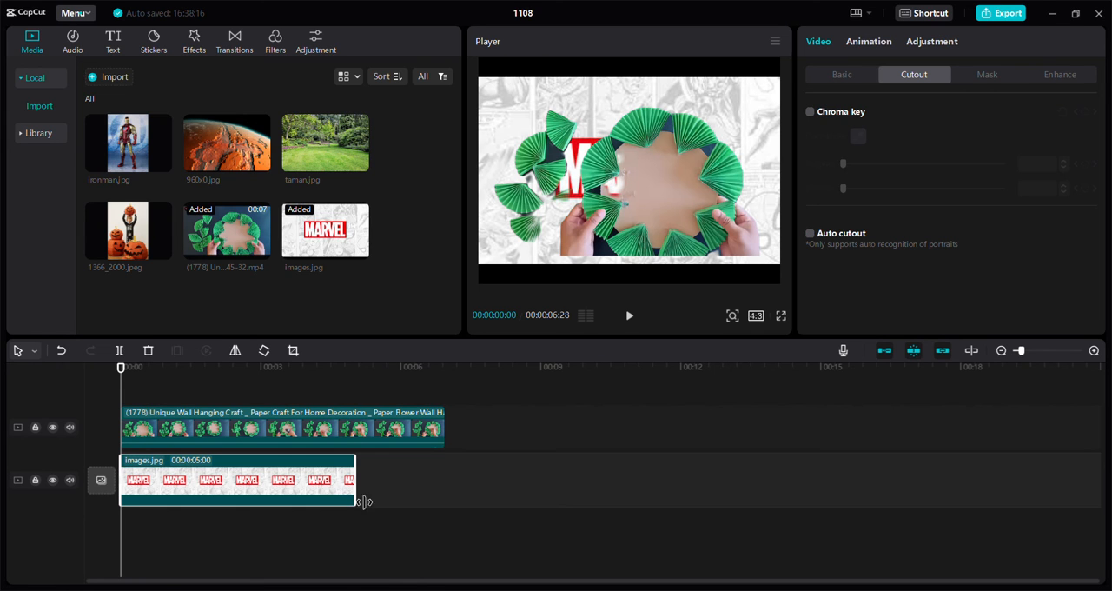
# Stretch the images.jpg Marvel clip's right edge to match the craft clip's length.
pyautogui.moveTo(354, 494); pyautogui.dragTo(441, 493)
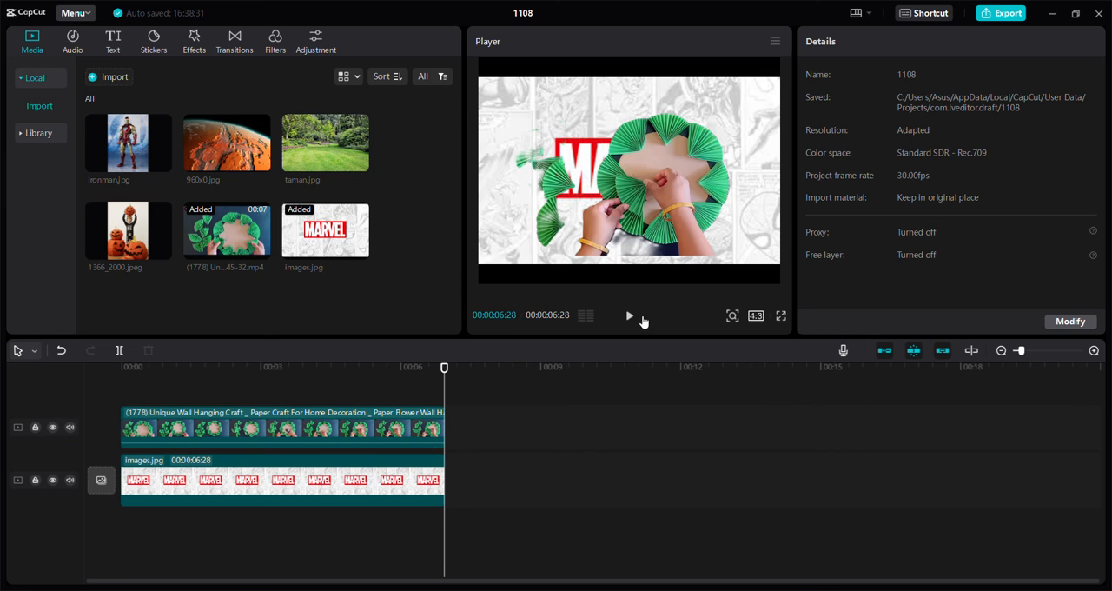
# Play the composite briefly in the Player, then pause it.
pyautogui.click(629, 316)
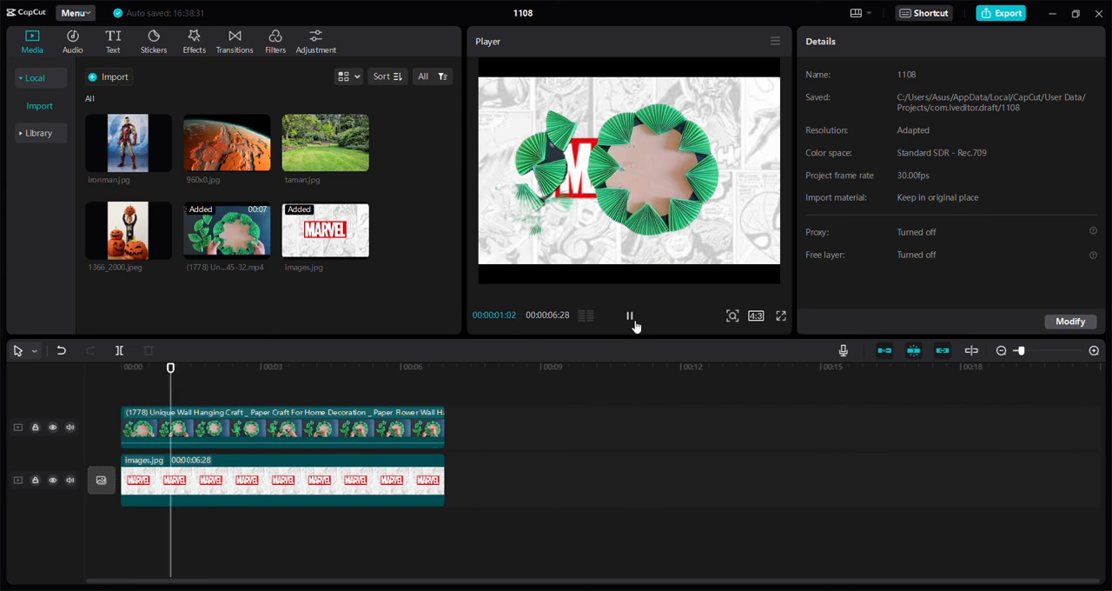
pyautogui.click(629, 317)
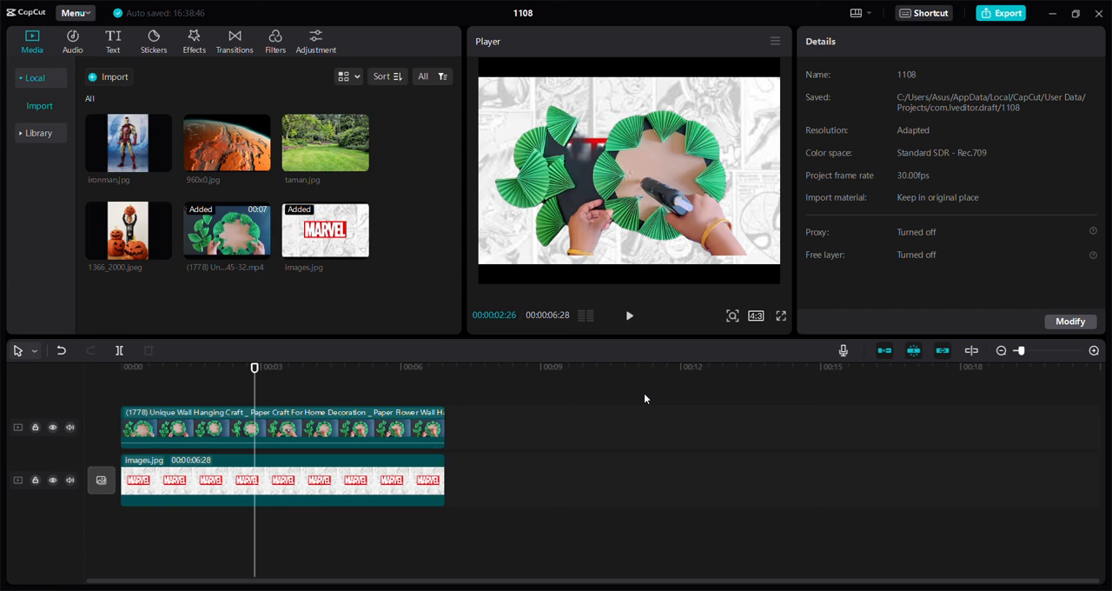
pyautogui.moveTo(1006, 198)
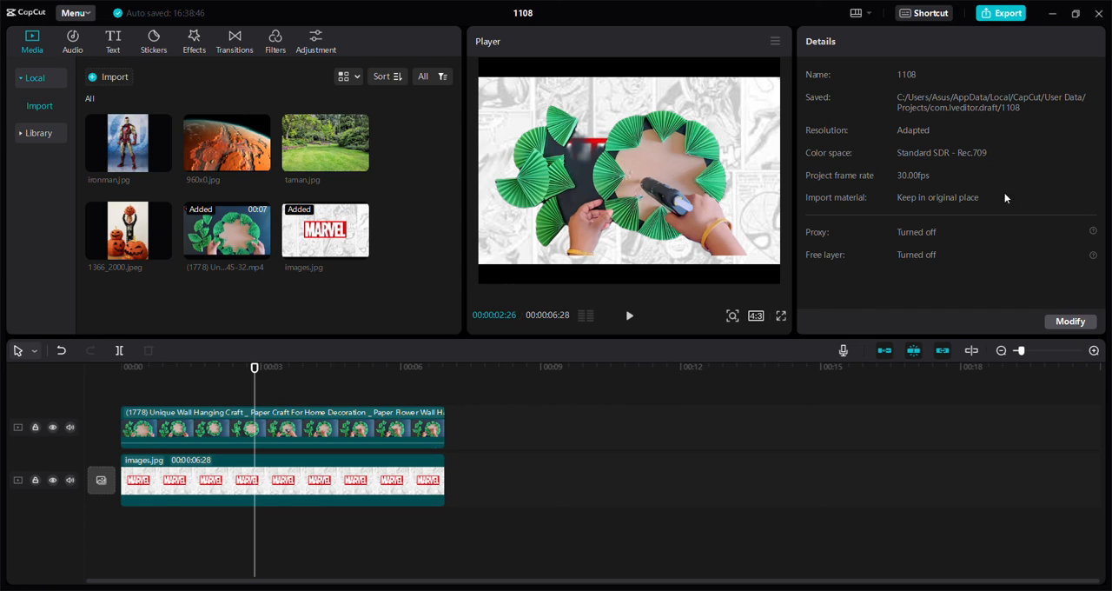